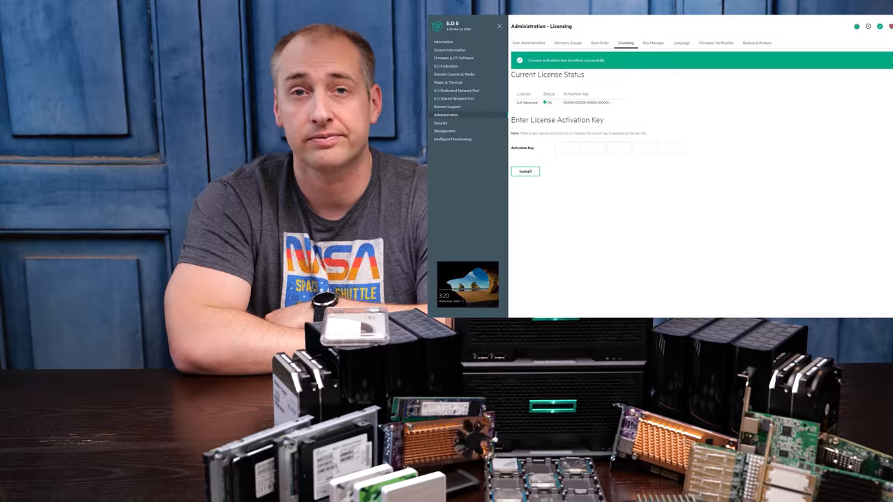
Step: Apply the Shared Network Port general settings, leaving them pending an iLO reset
left_click(455, 81)
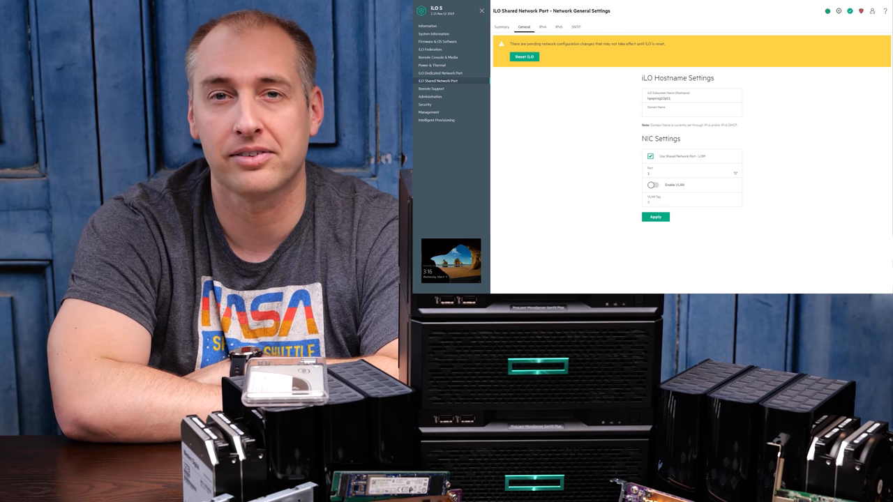
Step: Reset iLO from the pending-changes banner and confirm with Yes, reset
left_click(525, 56)
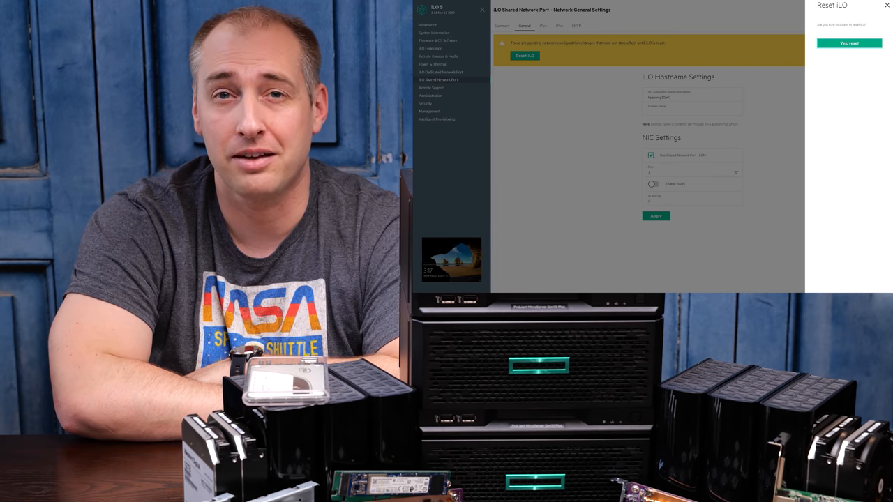
left_click(849, 43)
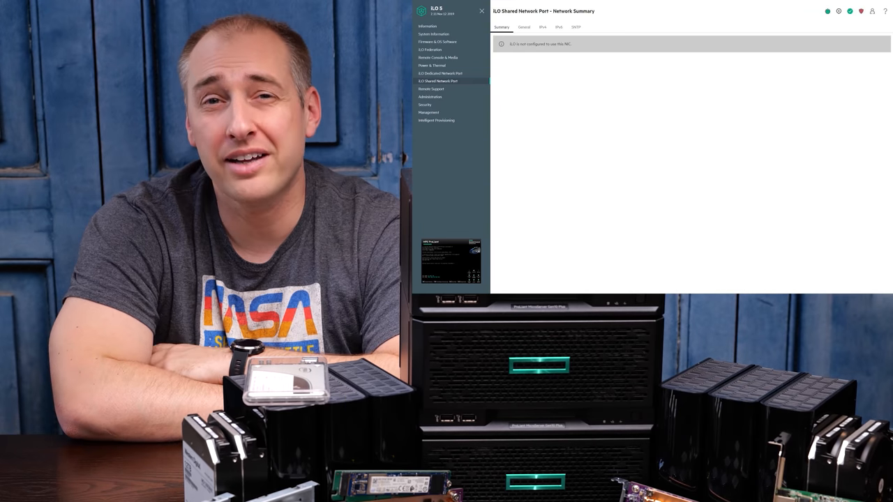